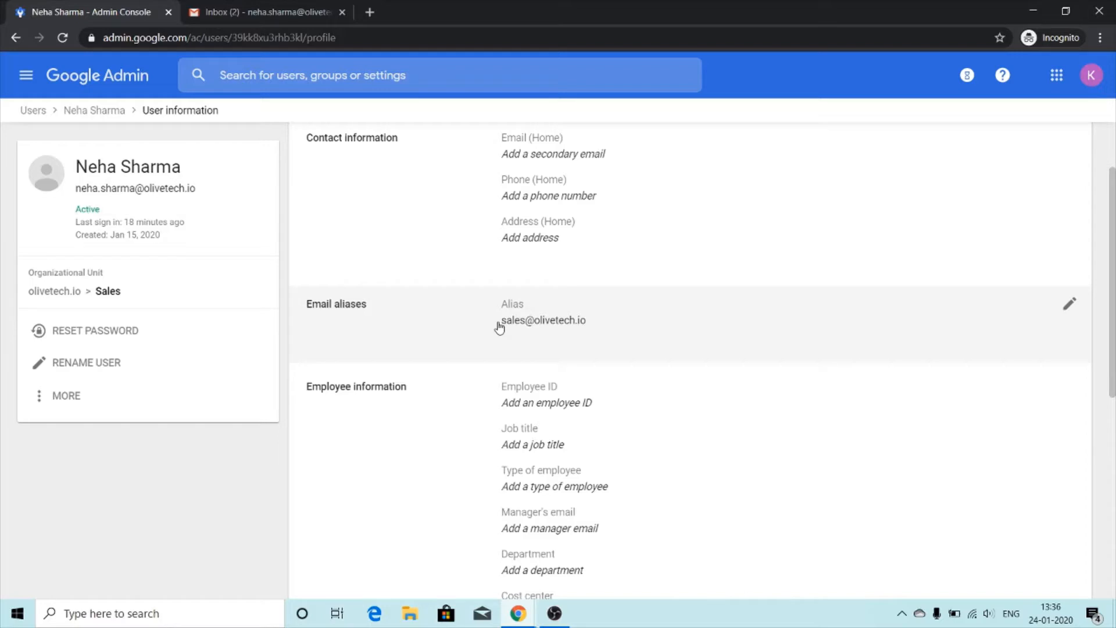
double_click(543, 319)
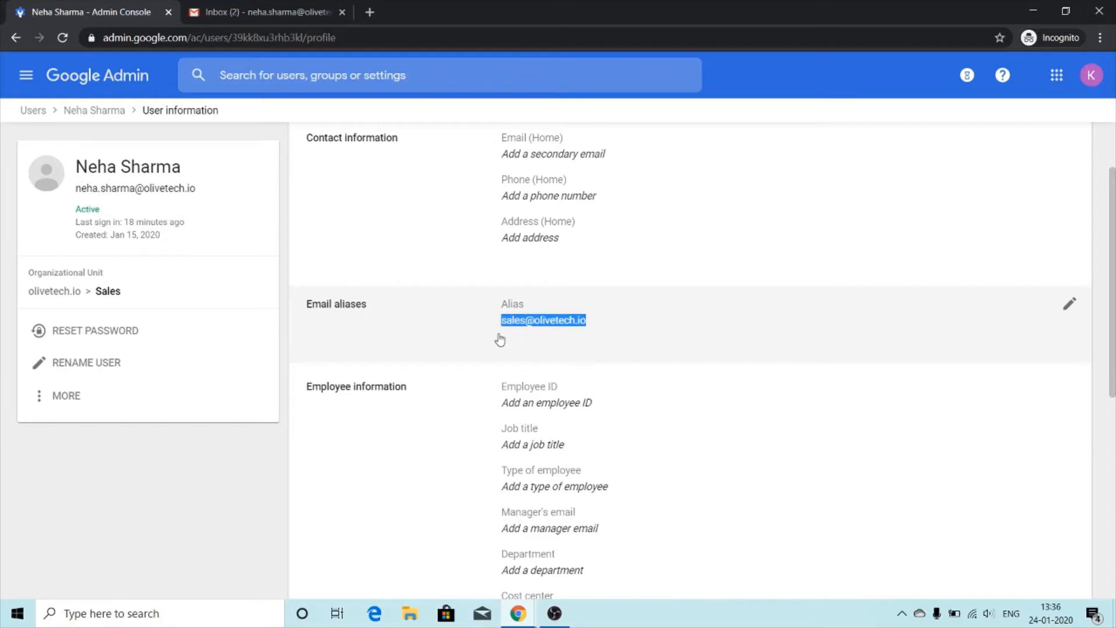
left_click(1069, 303)
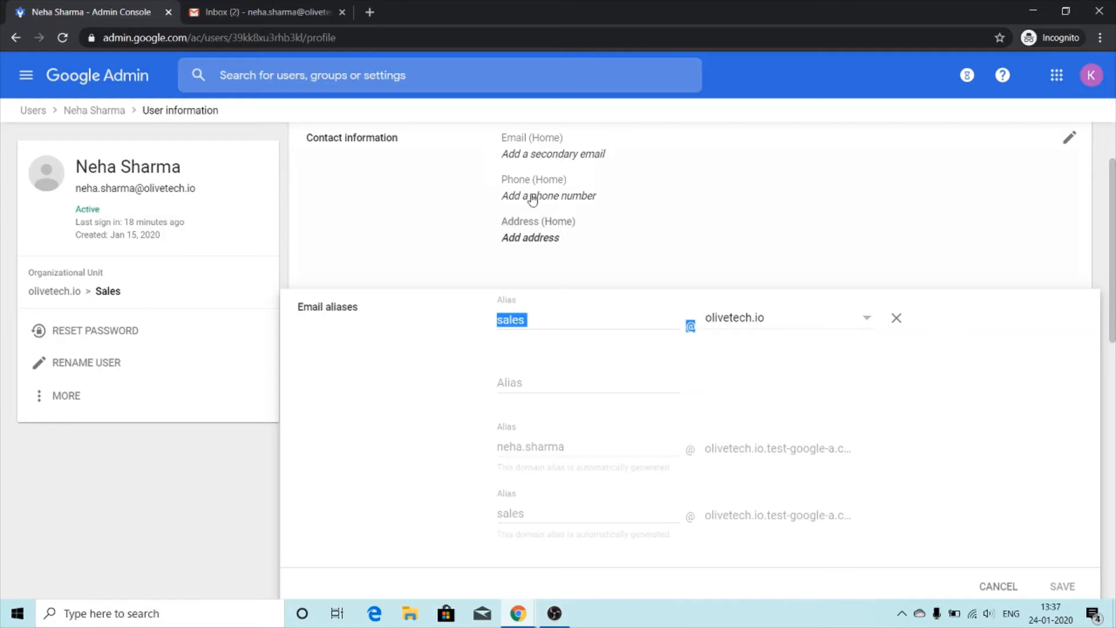
left_click(263, 12)
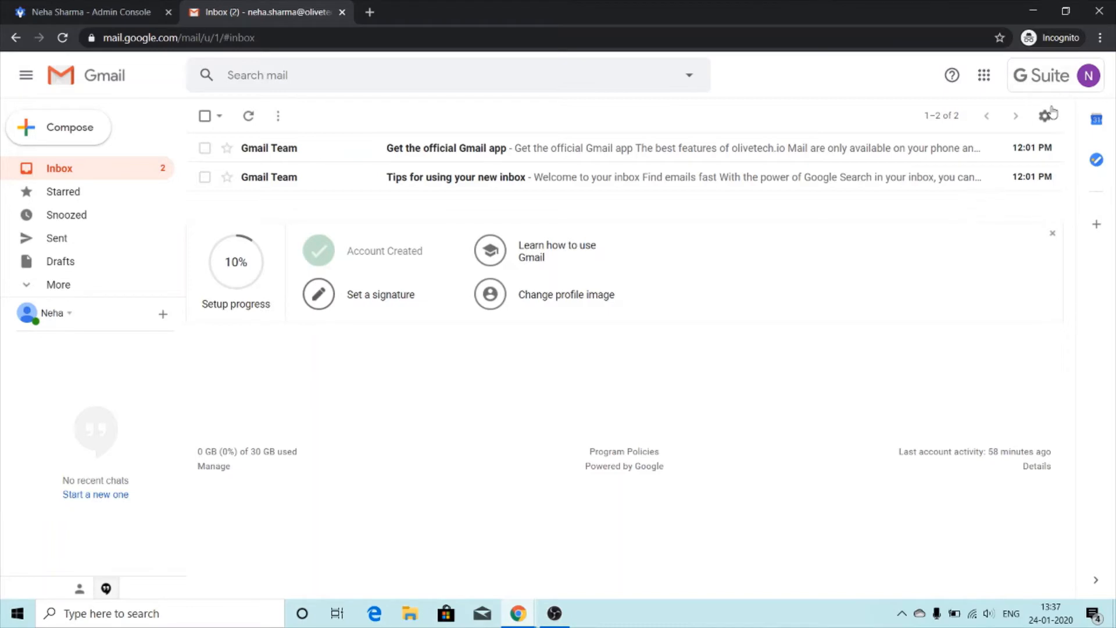
- Reach the Accounts settings listing the current send-mail-as address
left_click(1045, 115)
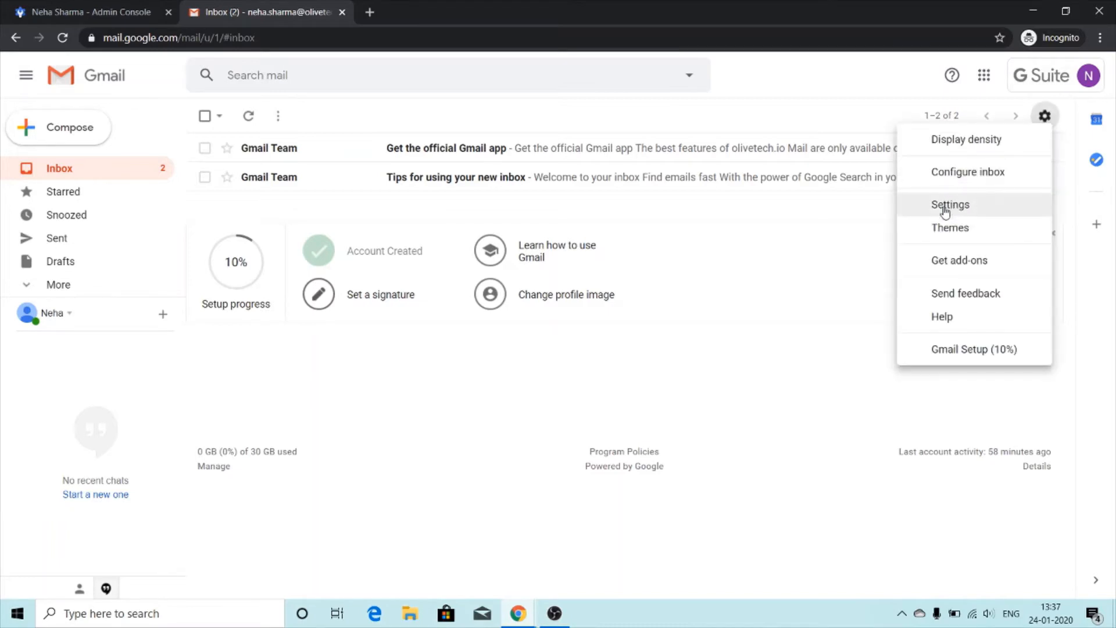
left_click(950, 205)
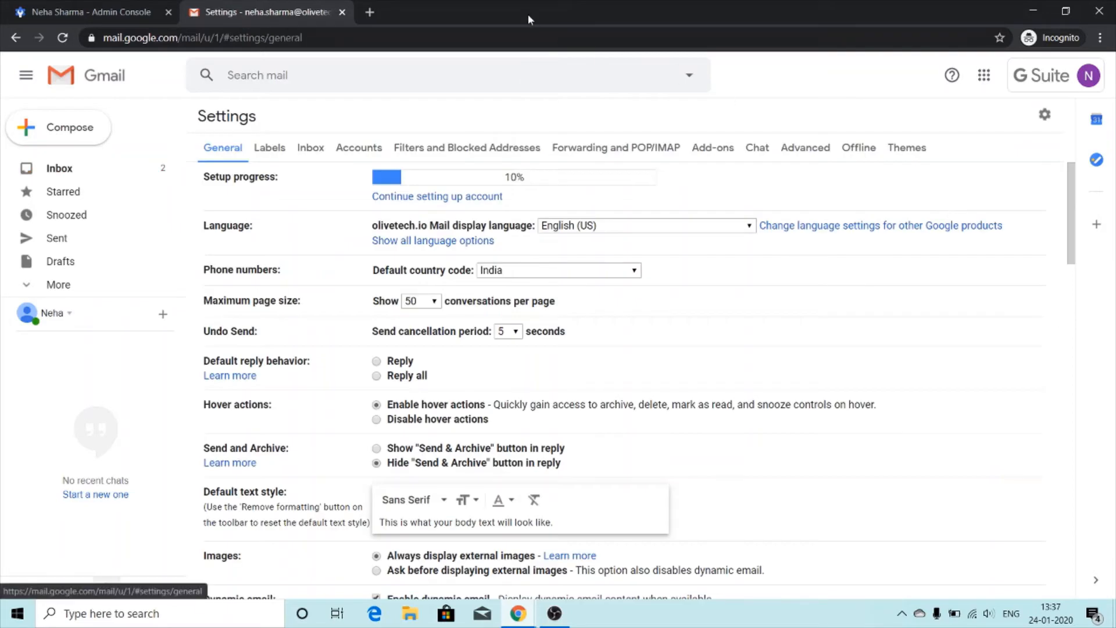
left_click(359, 147)
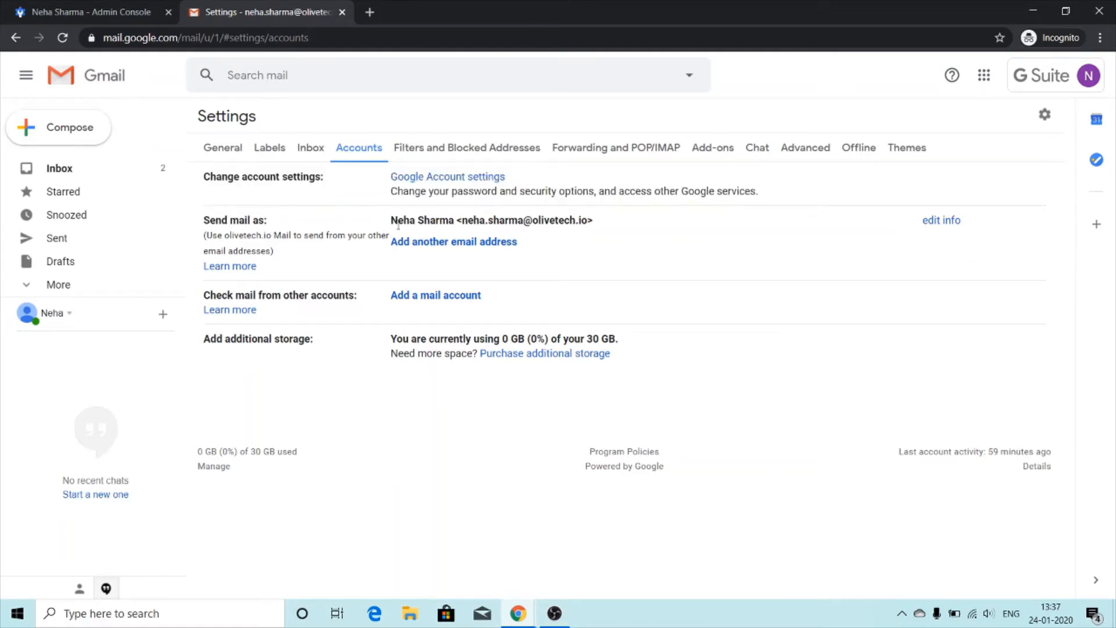
left_click(452, 241)
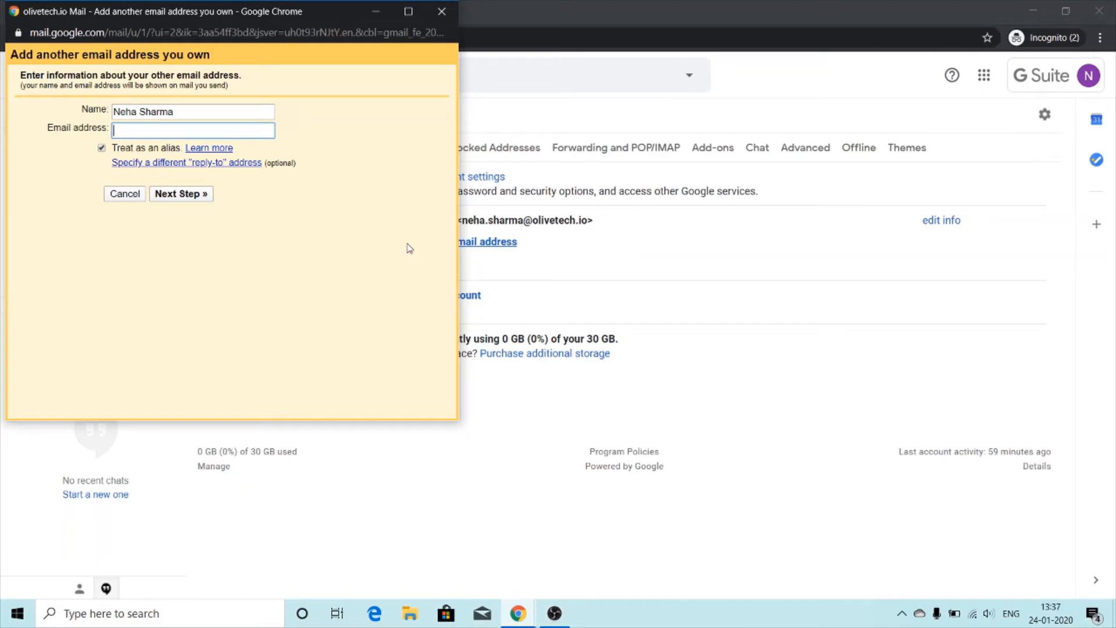
type("sa")
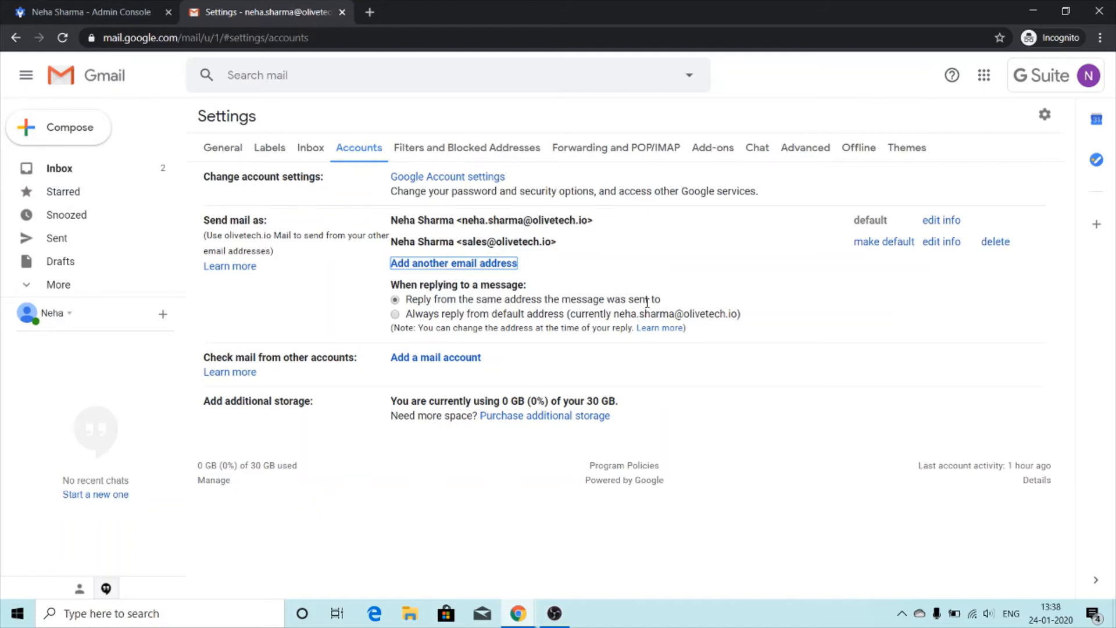
mouse_move(423, 324)
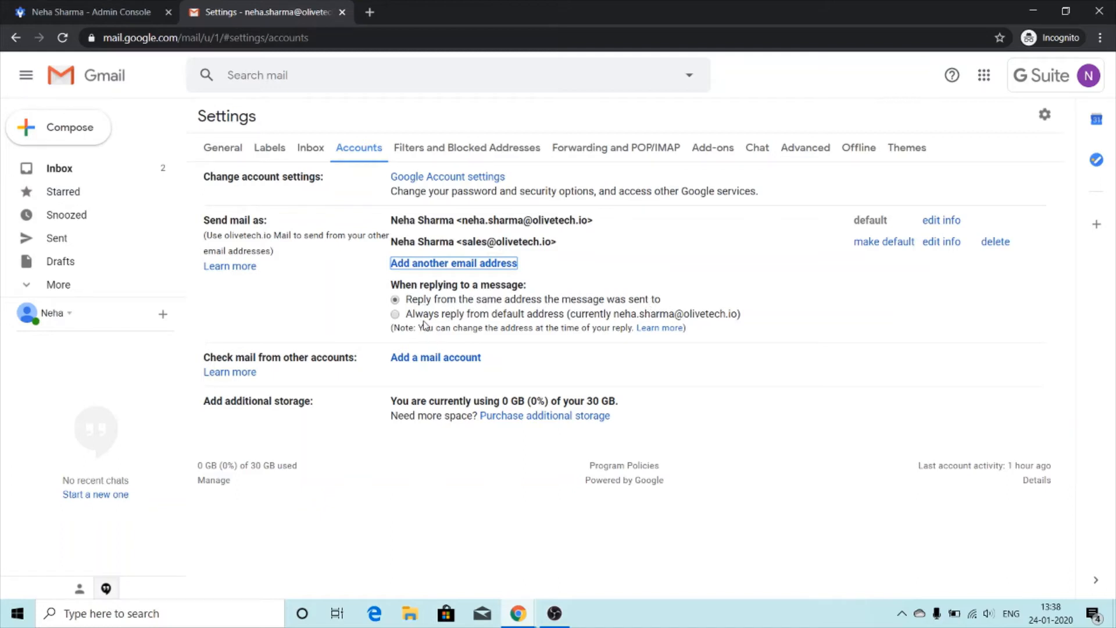
mouse_move(518, 324)
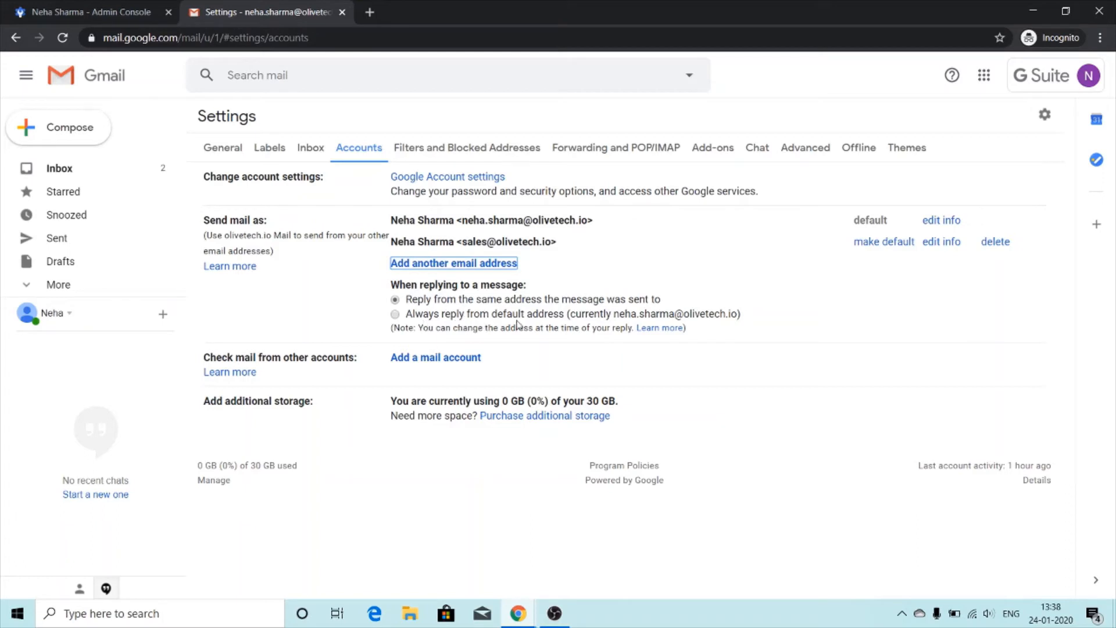
mouse_move(616, 314)
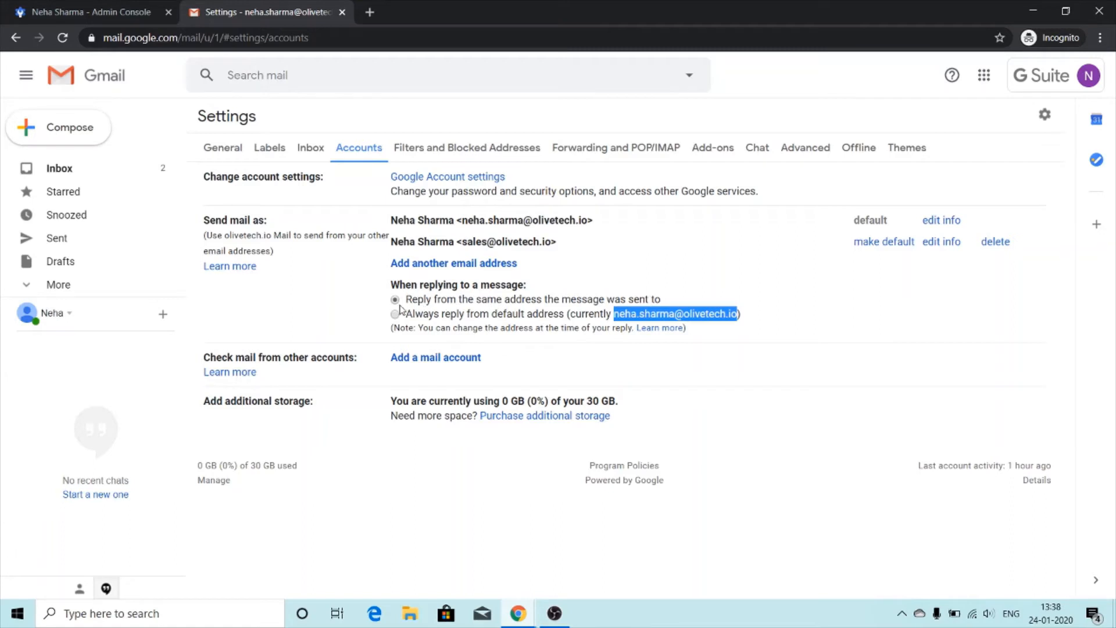
left_click(395, 299)
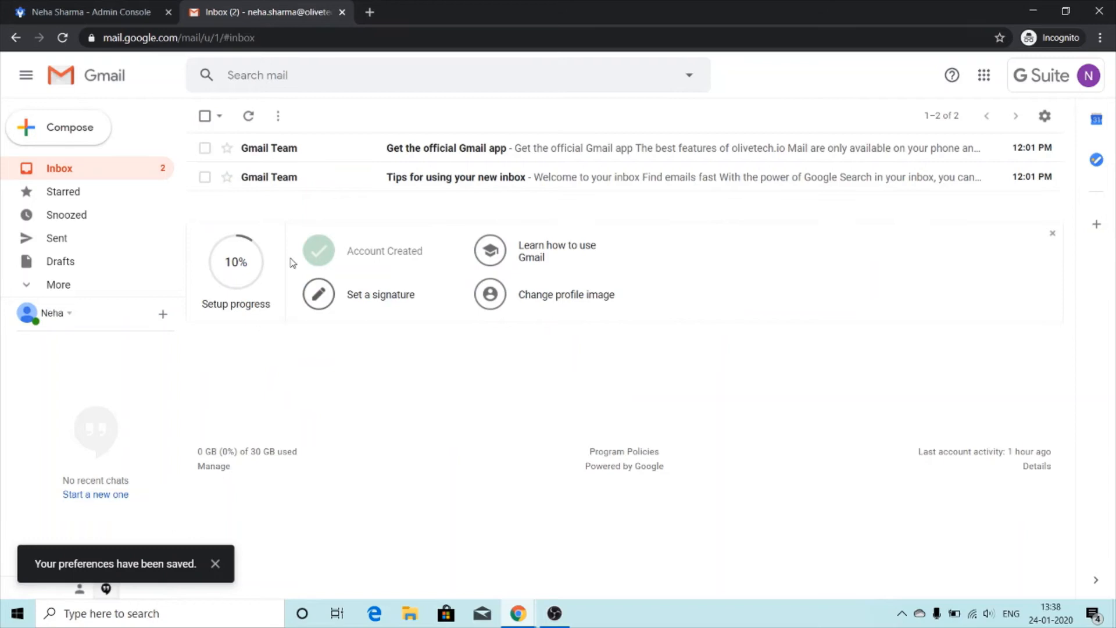
mouse_move(629, 405)
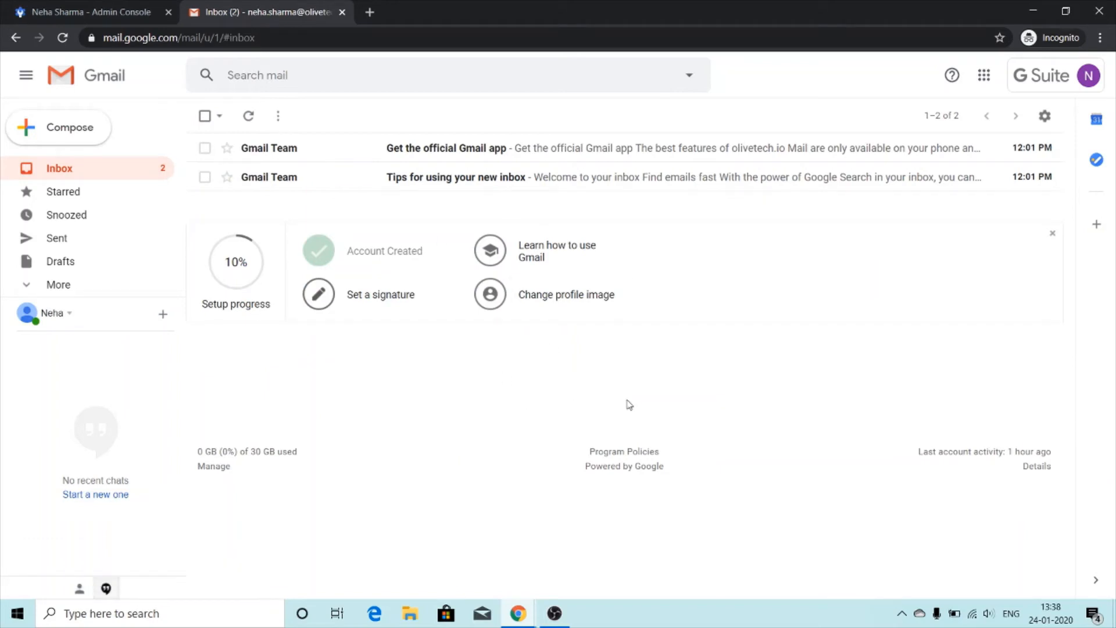
mouse_move(645, 336)
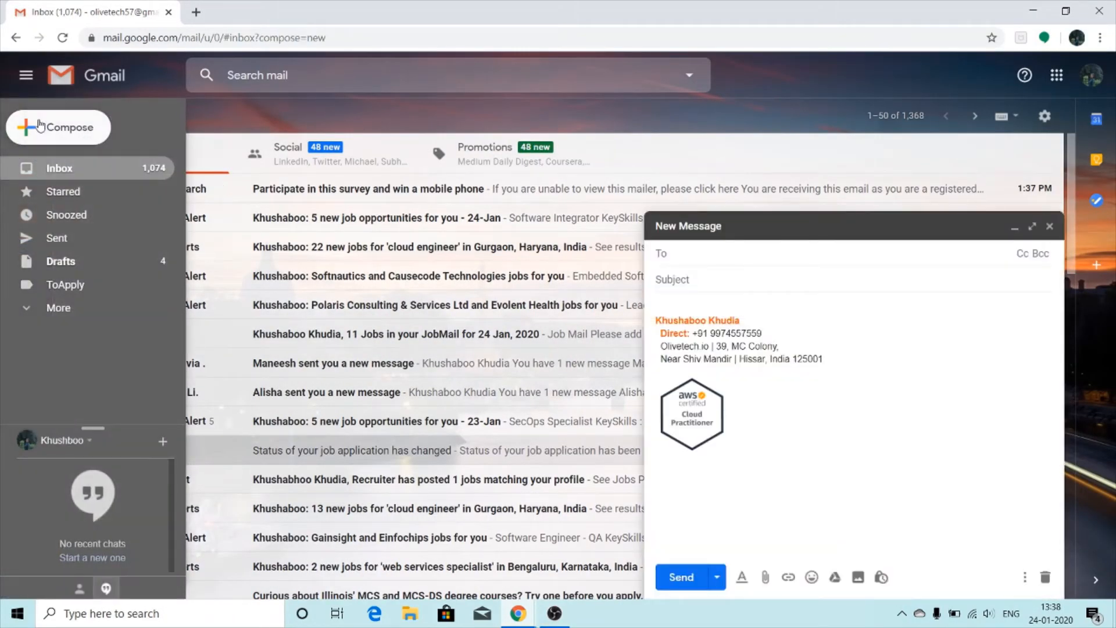
type("sales")
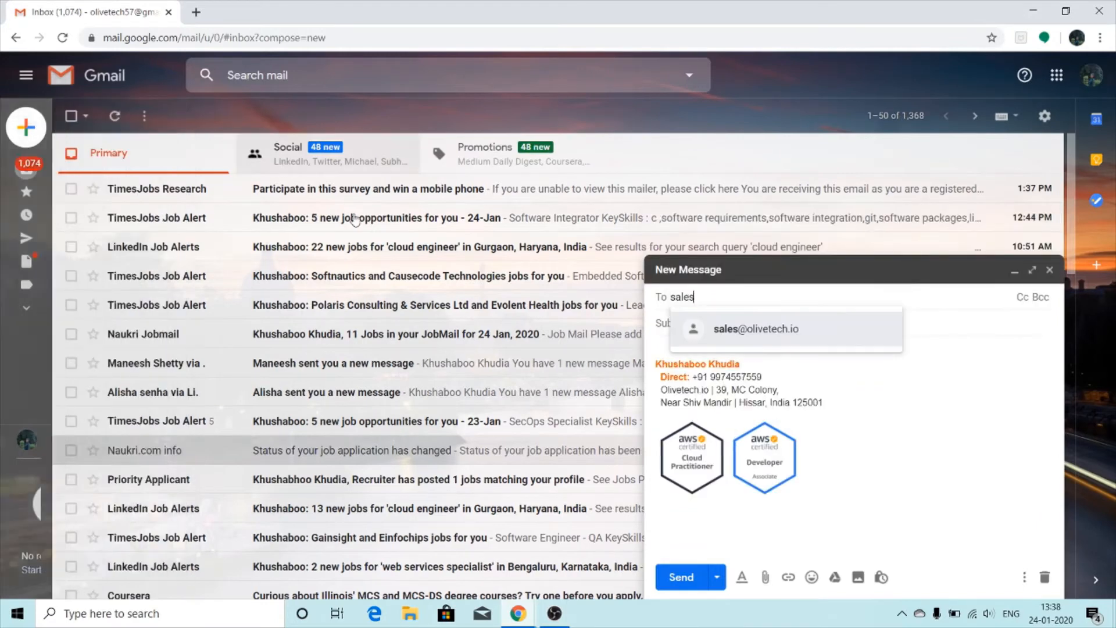
left_click(755, 328)
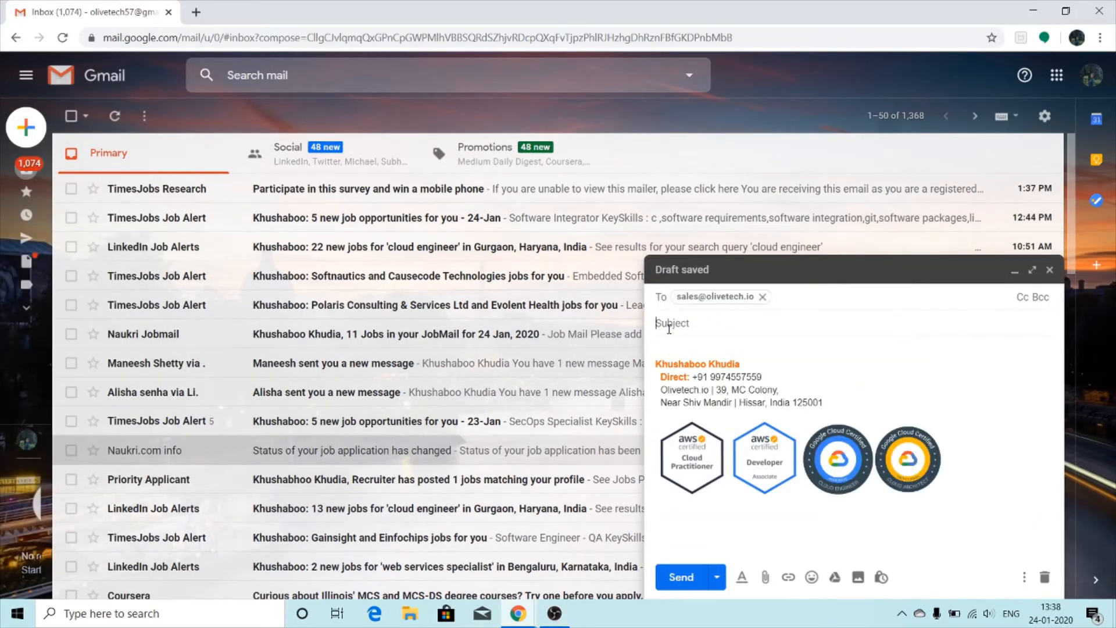
type("test mail")
left_click(852, 345)
type("the mail should be received")
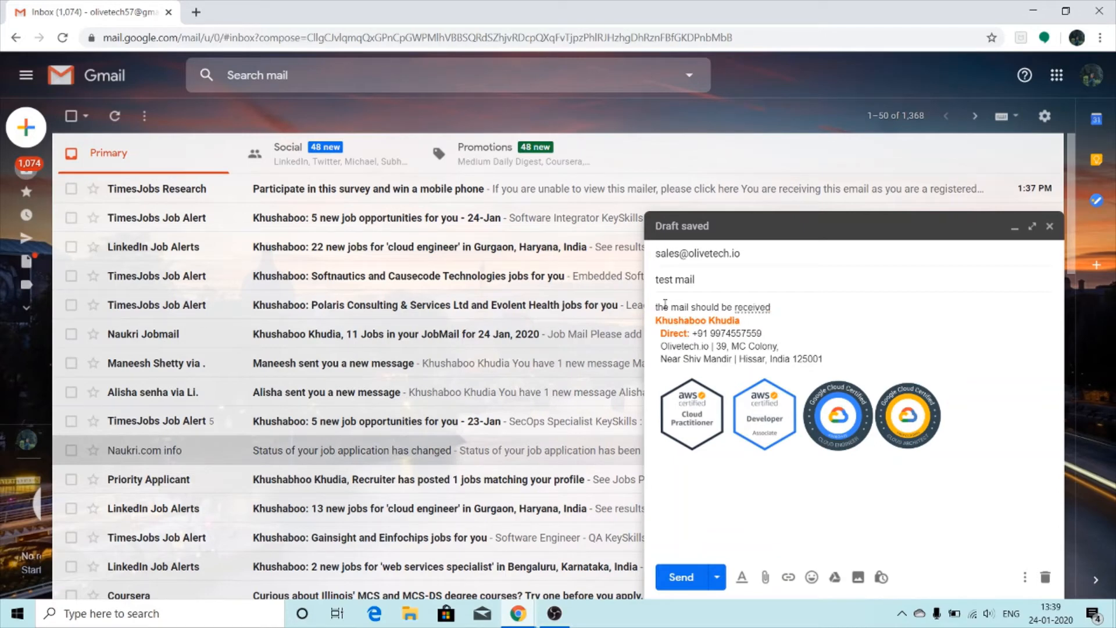
type("by")
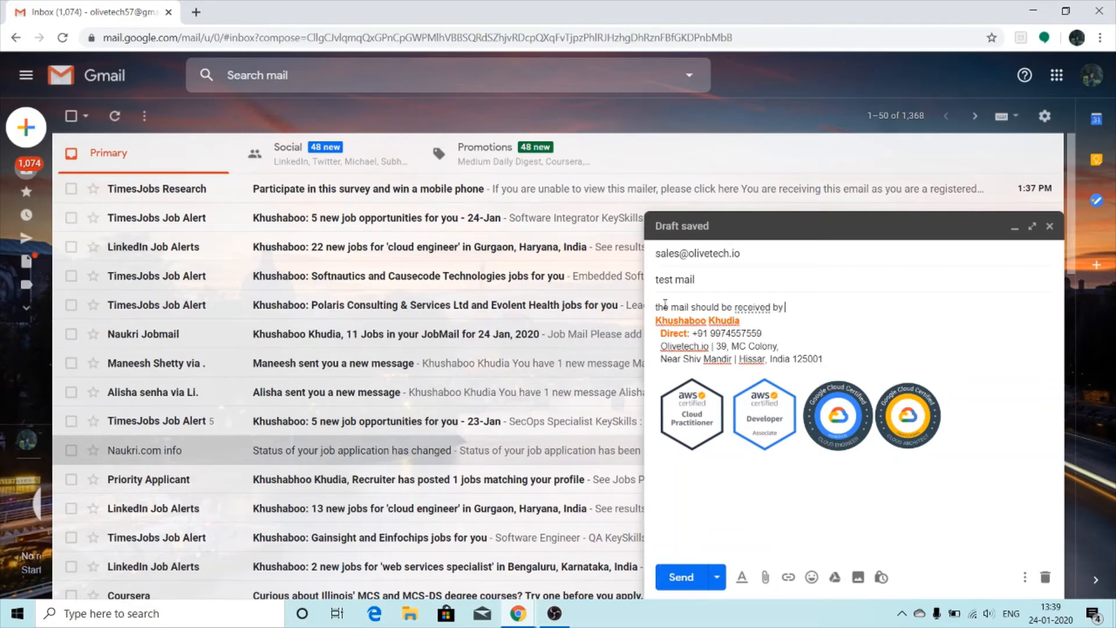
type("neha in the")
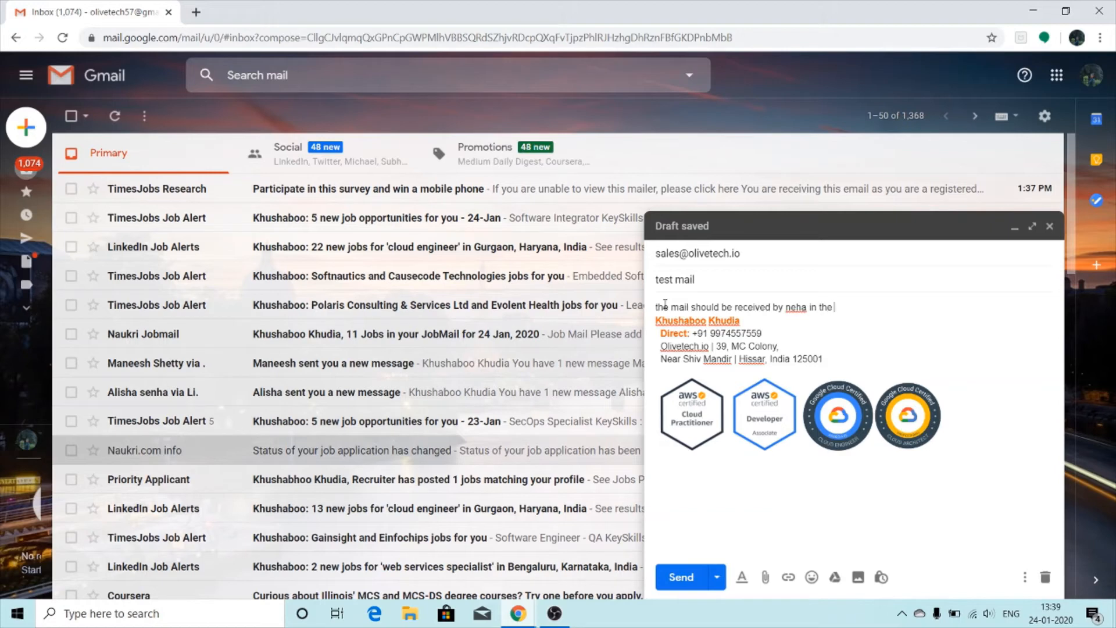
type("her")
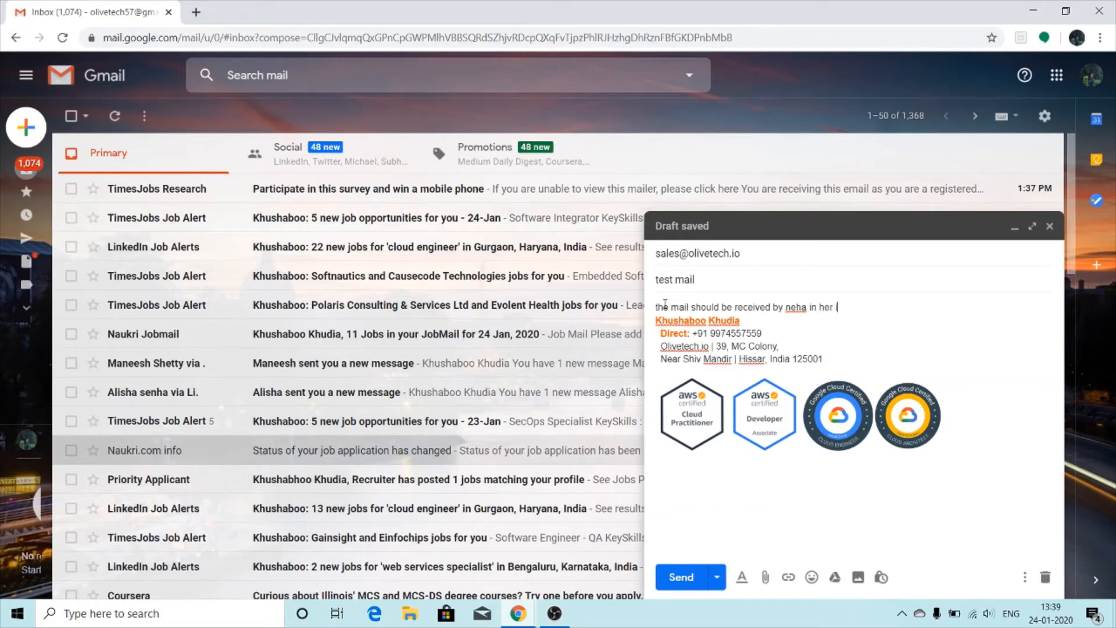
type("inbox.")
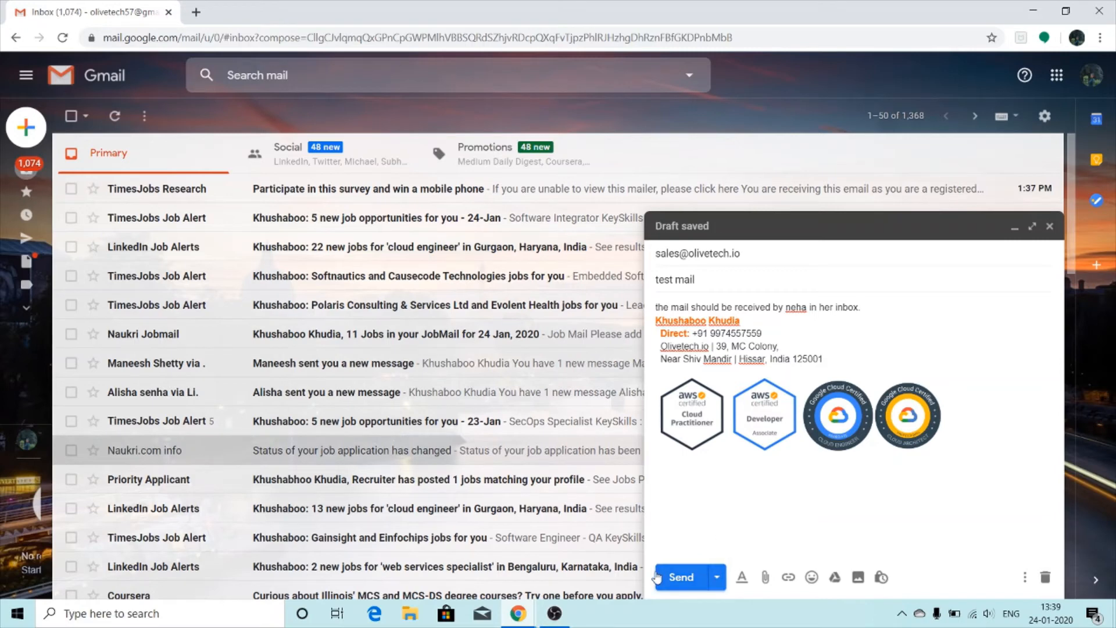
left_click(678, 577)
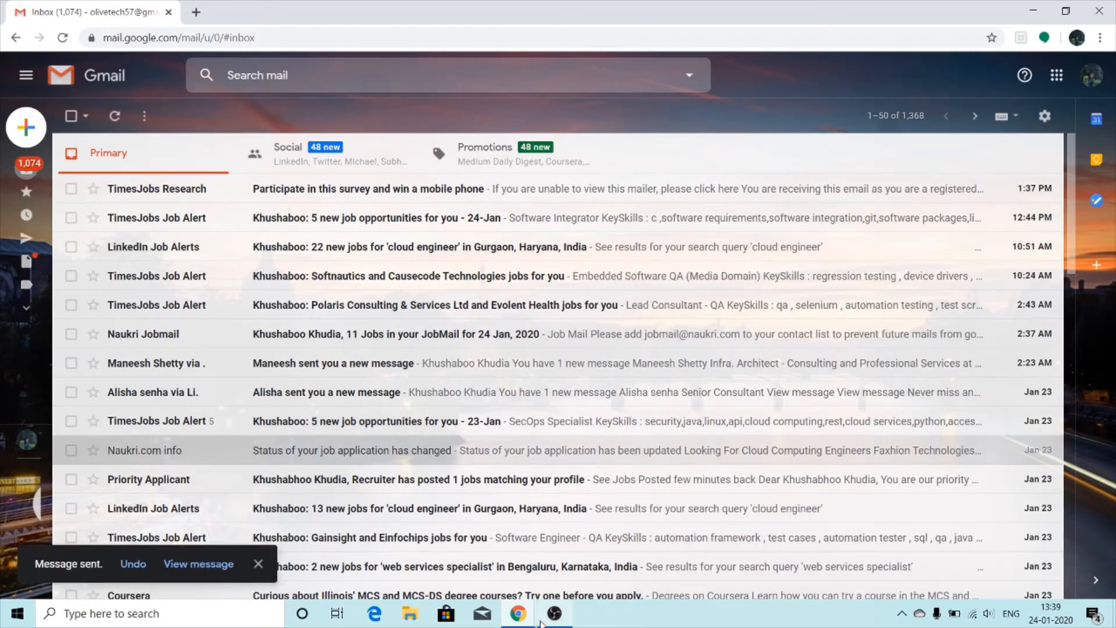
mouse_move(518, 613)
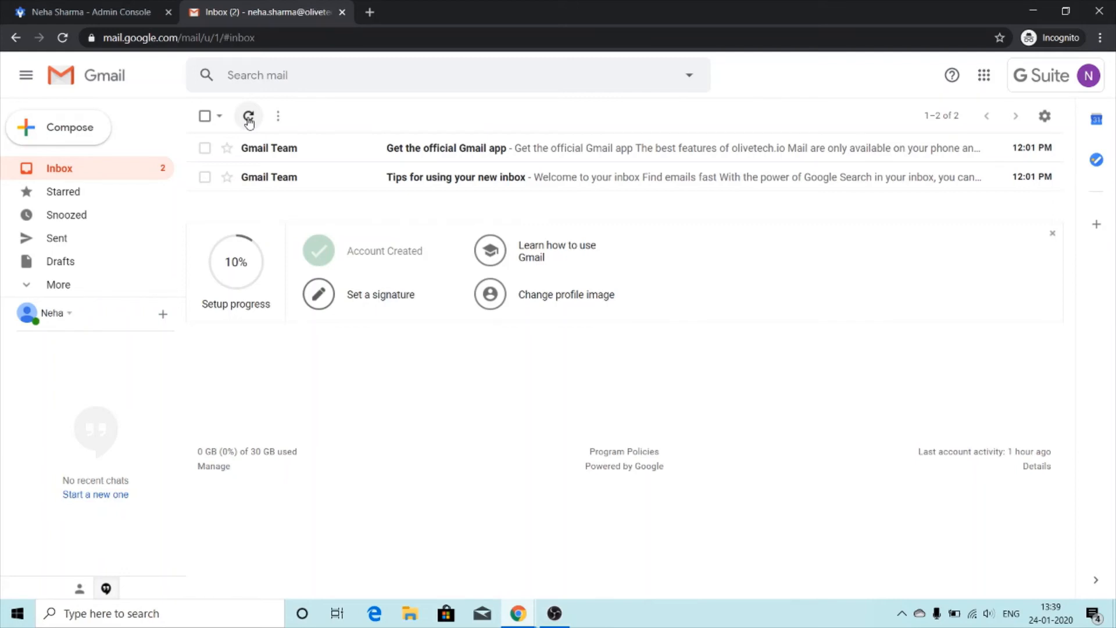
- Refresh to receive 'test mail' and send back the smart reply 'Thanks, I have received it.'
left_click(249, 116)
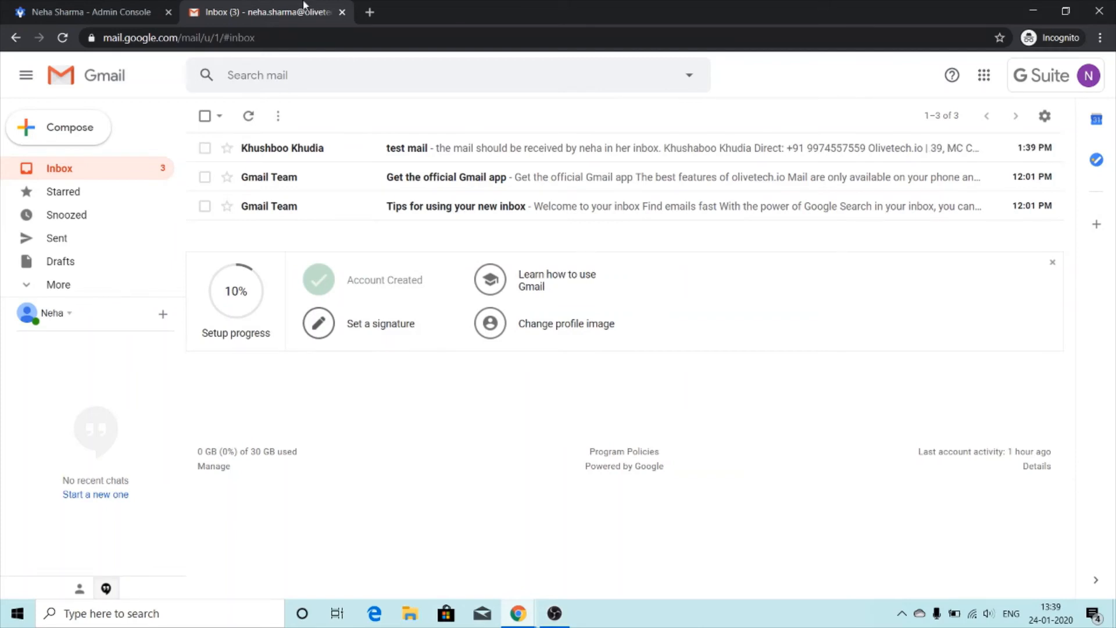
left_click(406, 147)
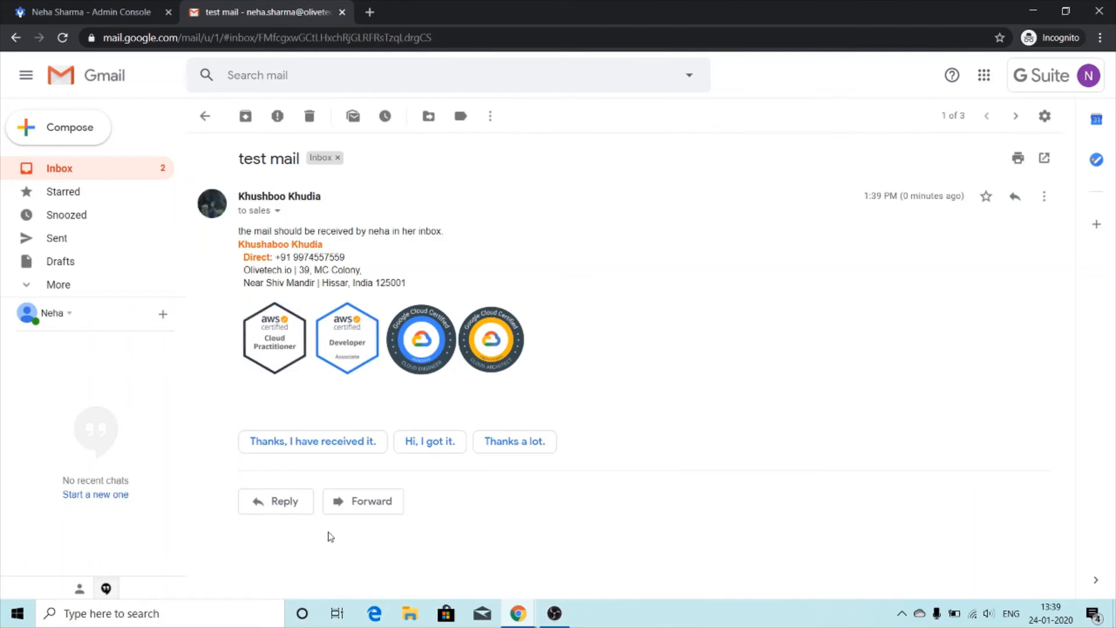
mouse_move(298, 468)
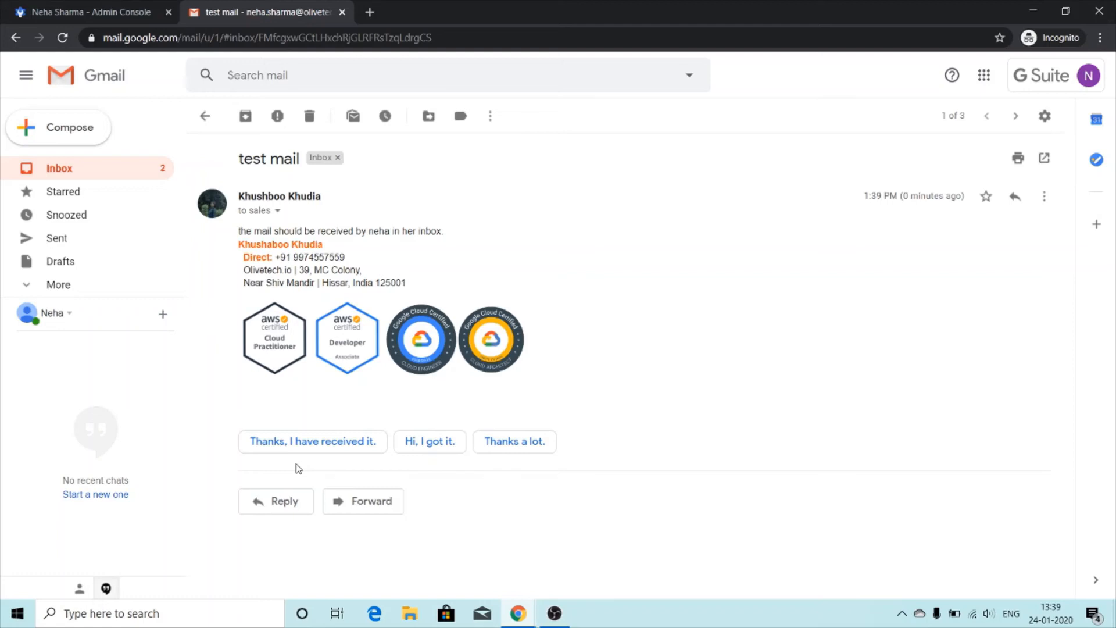
mouse_move(309, 467)
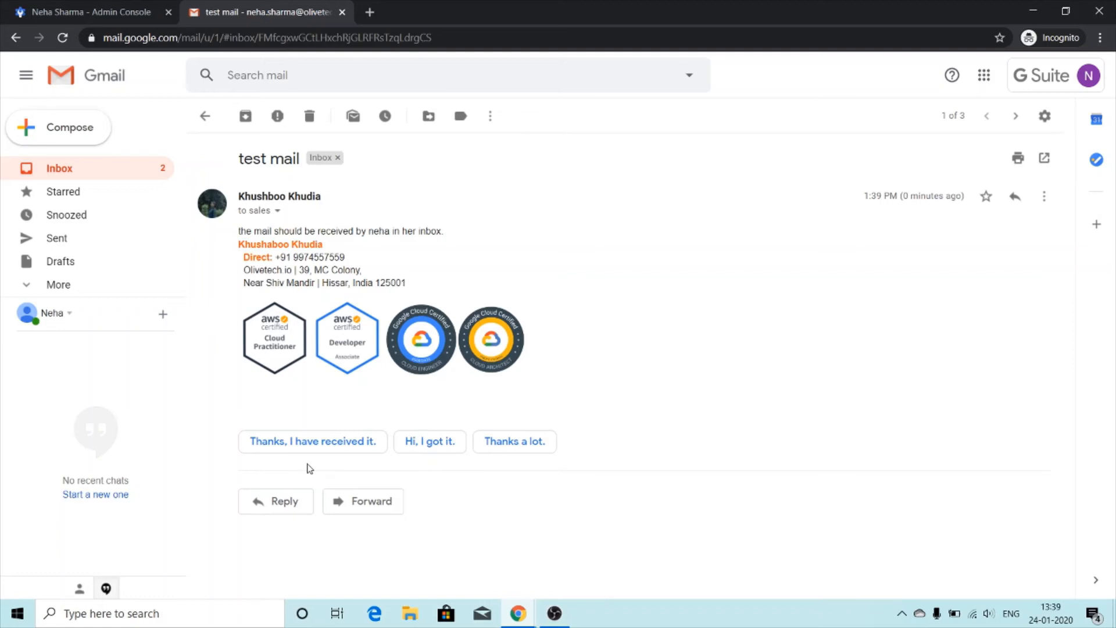
mouse_move(312, 440)
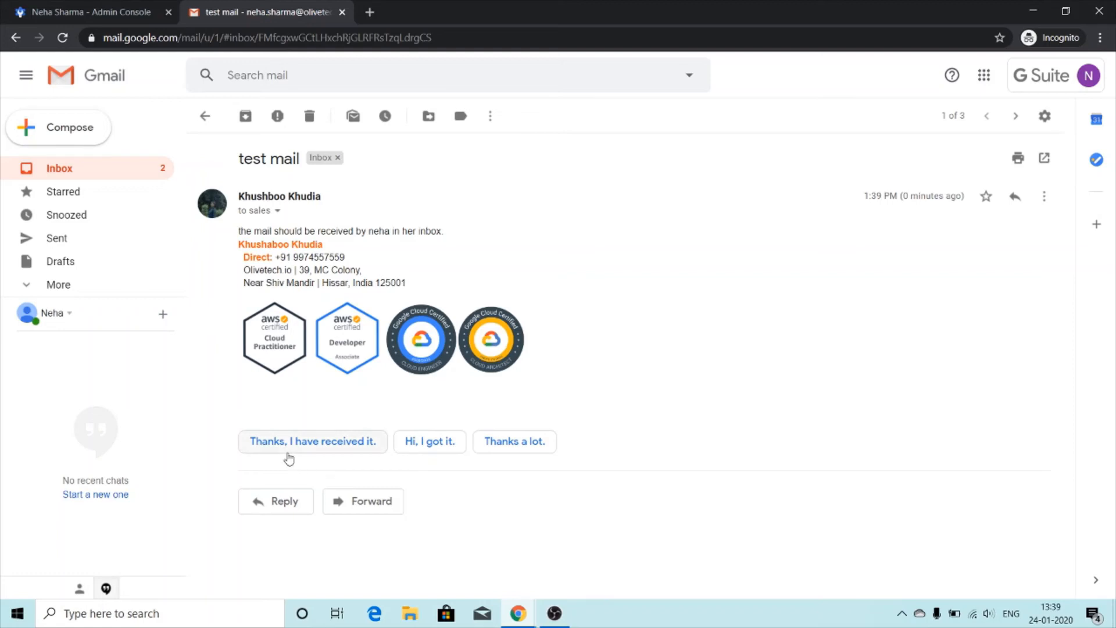
left_click(312, 442)
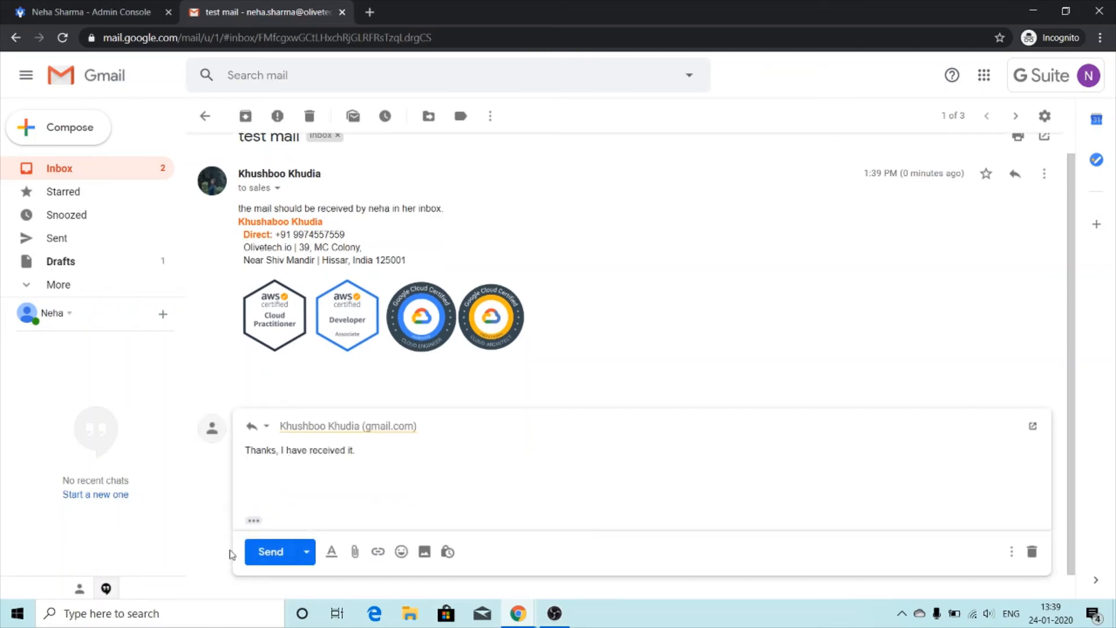
left_click(269, 551)
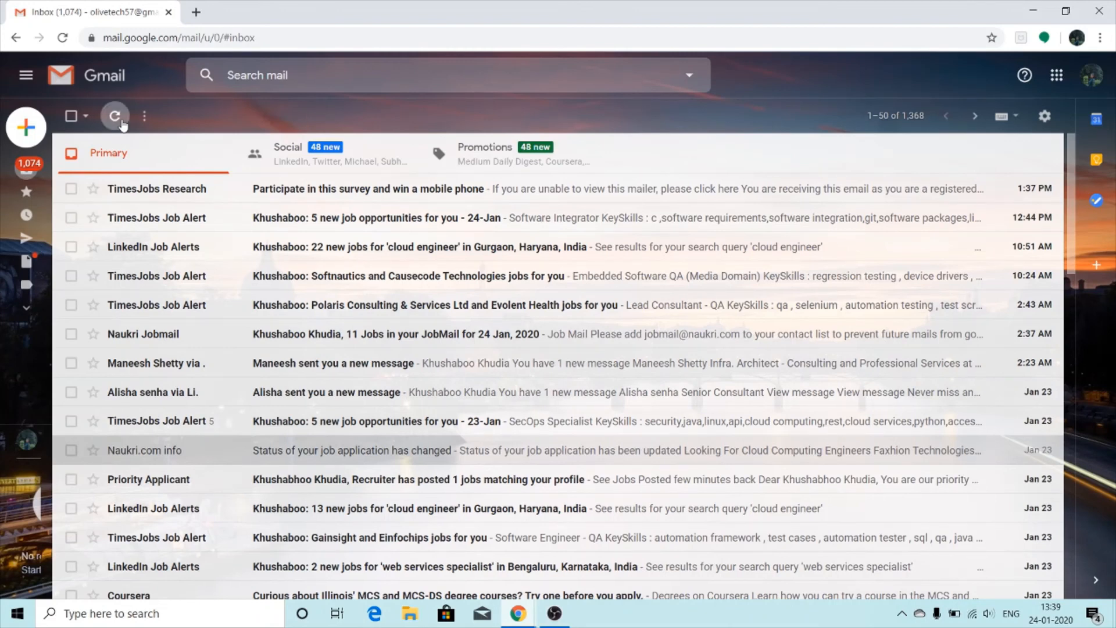
left_click(115, 115)
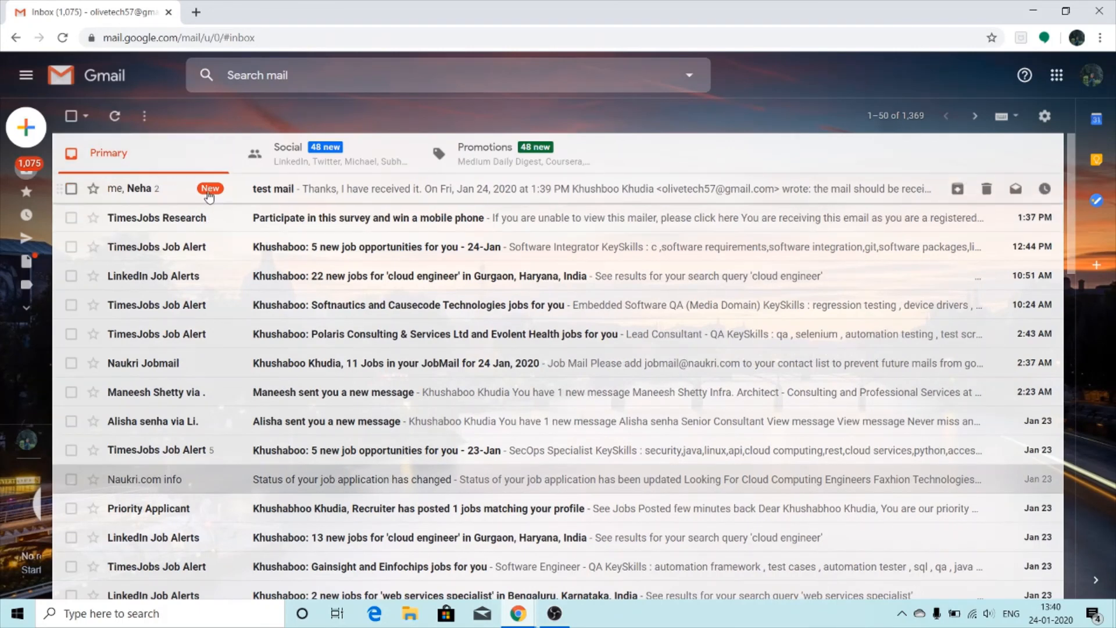
left_click(273, 189)
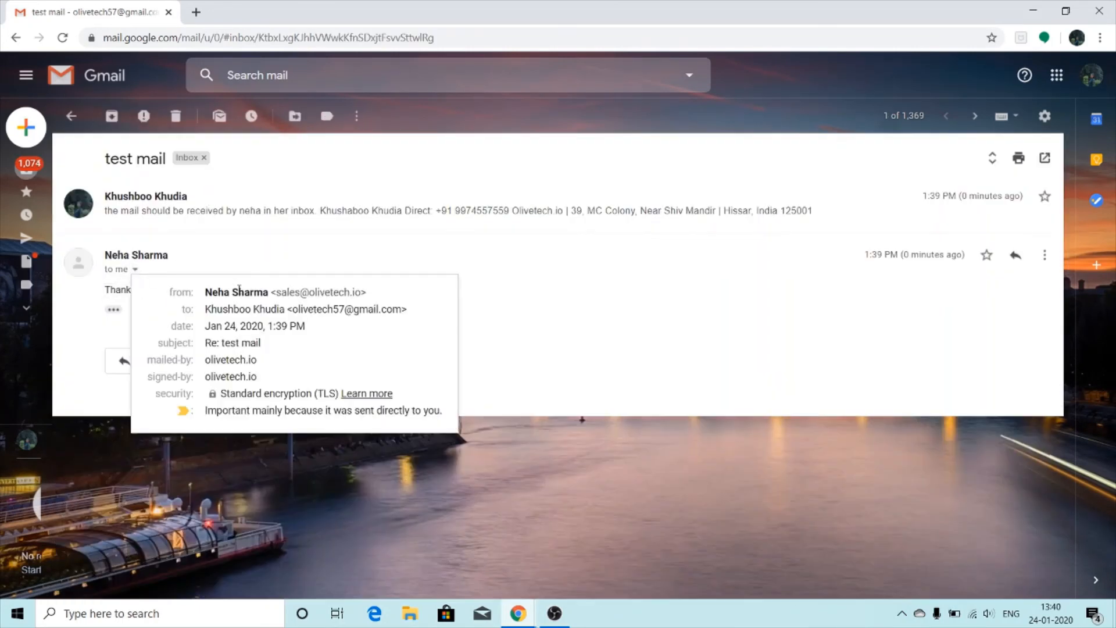
double_click(281, 292)
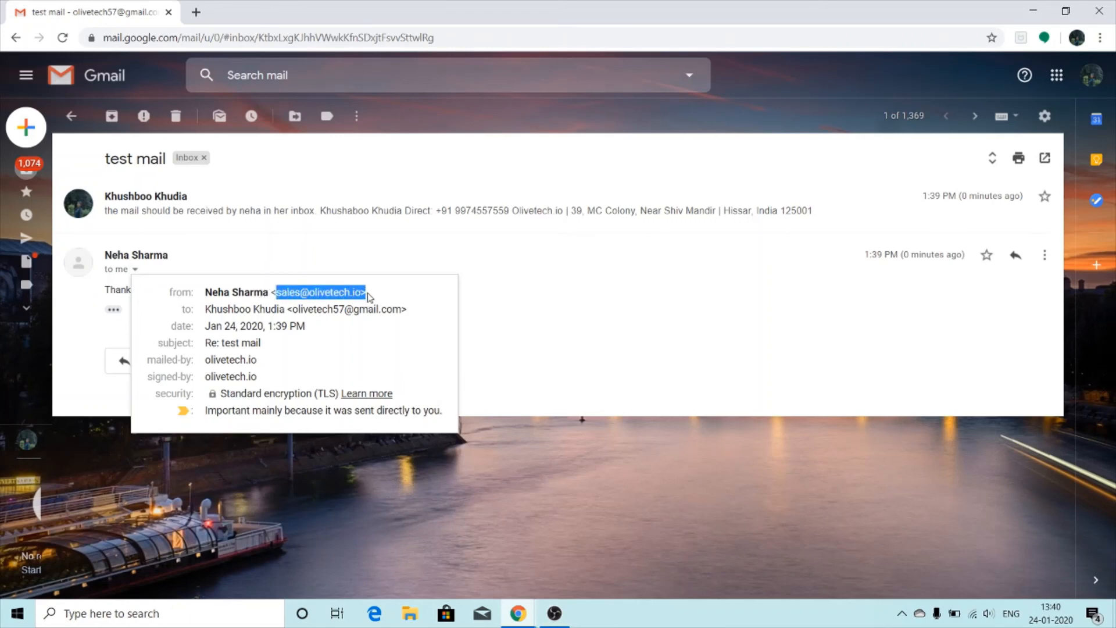
mouse_move(518, 272)
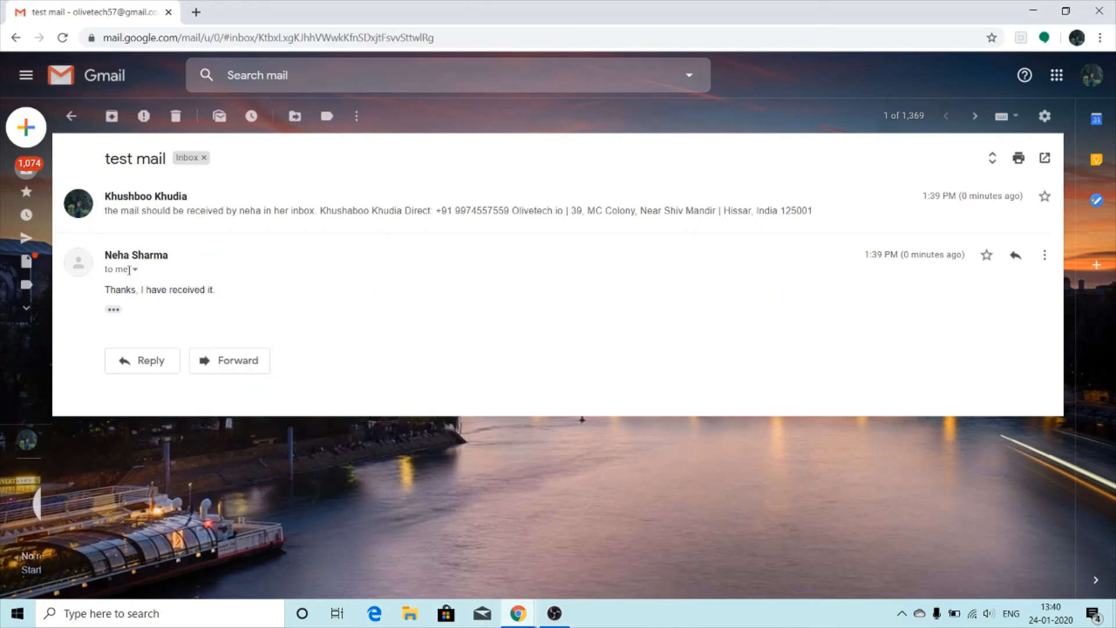
left_click(135, 269)
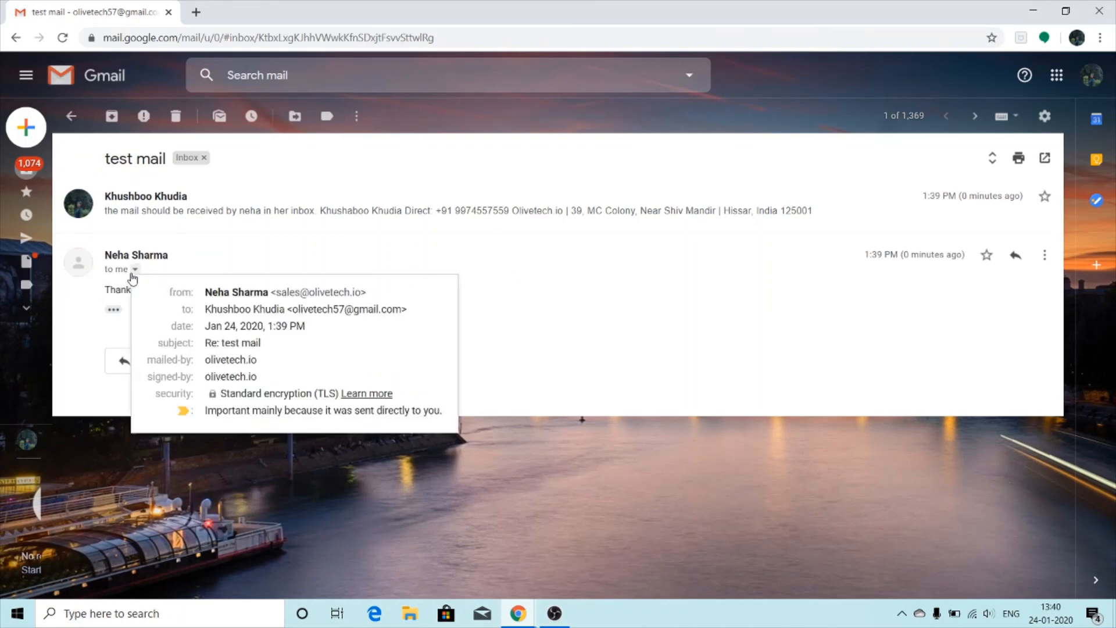
double_click(287, 291)
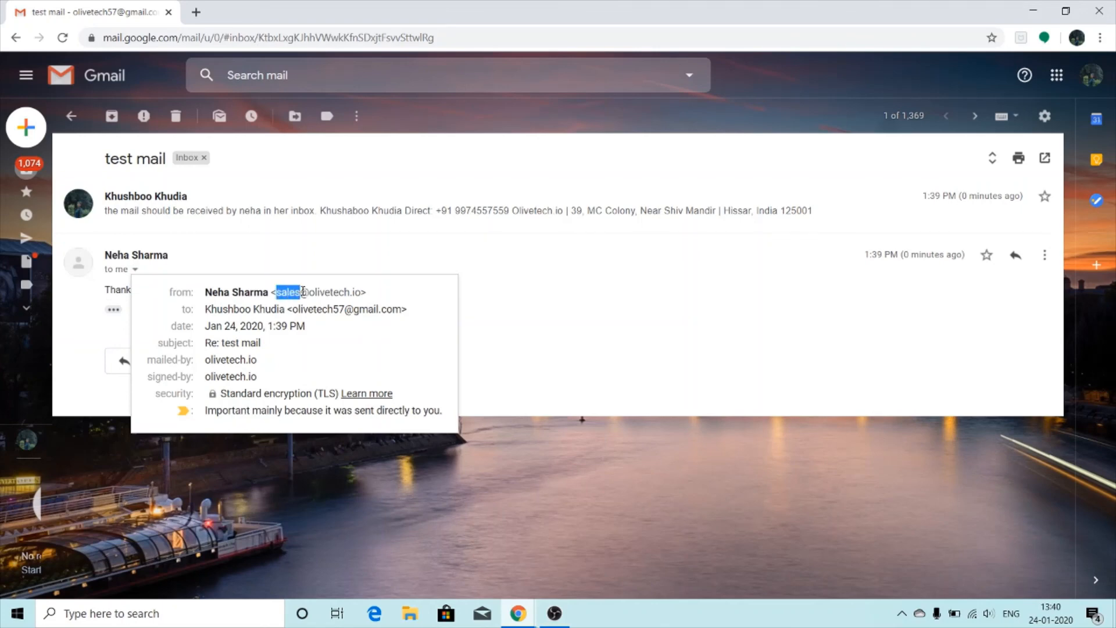